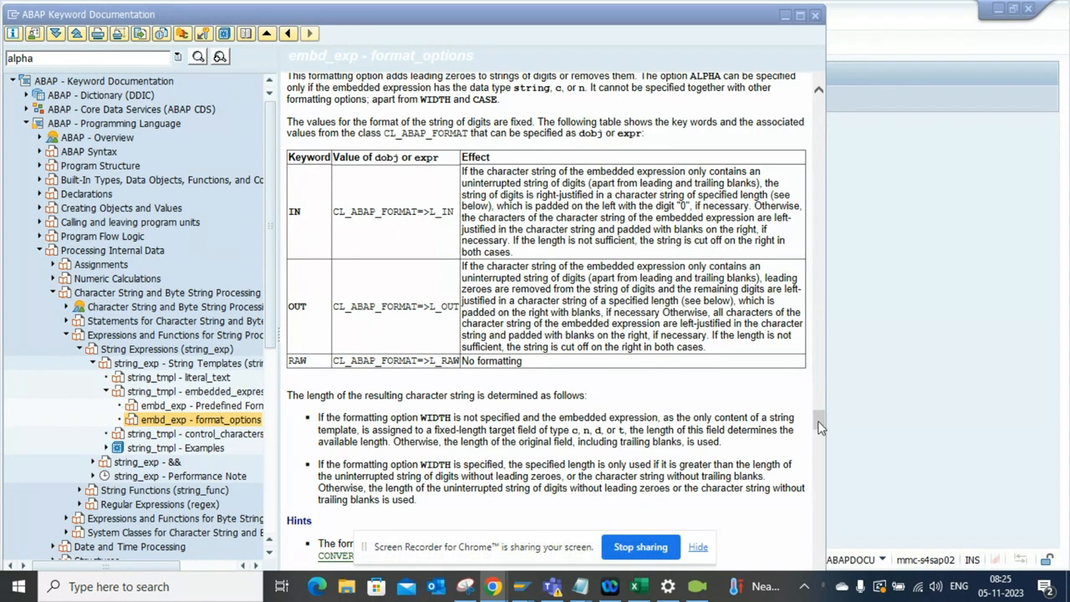
scroll("down", 3)
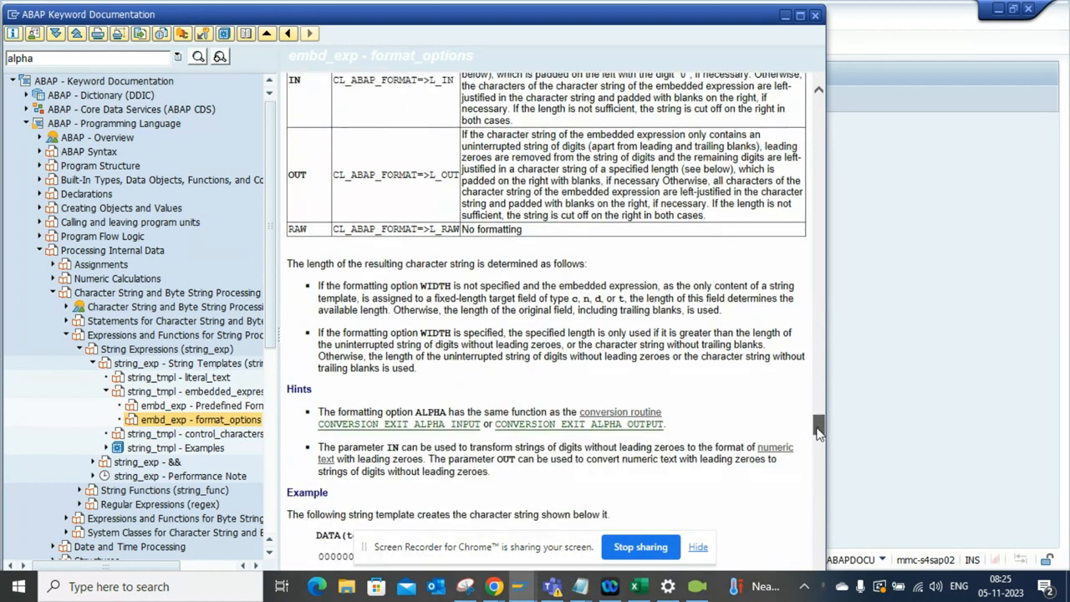
scroll("down", 3)
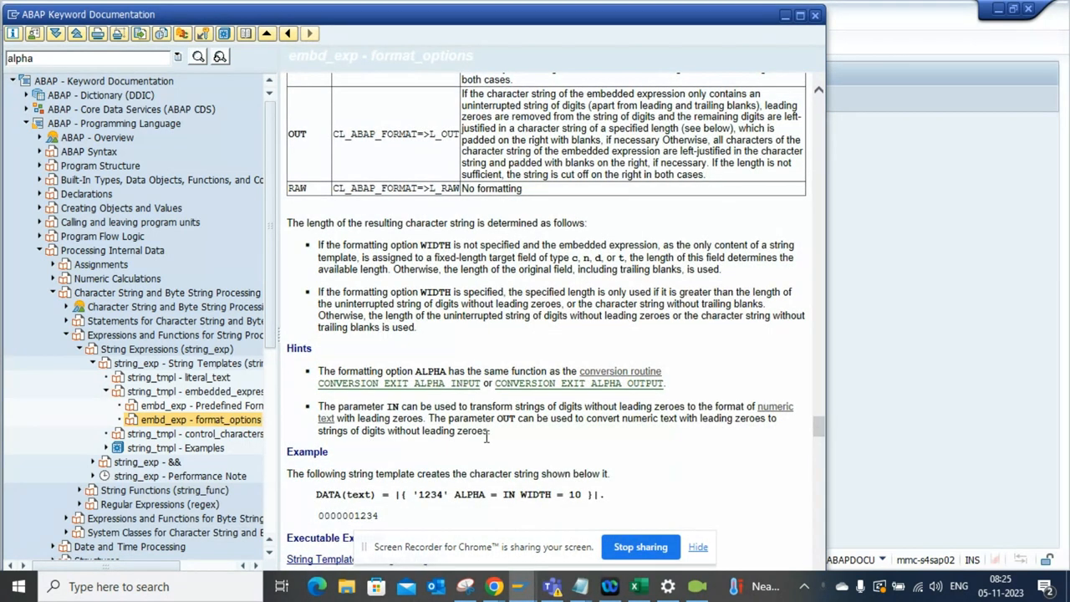
mouse_move(322, 393)
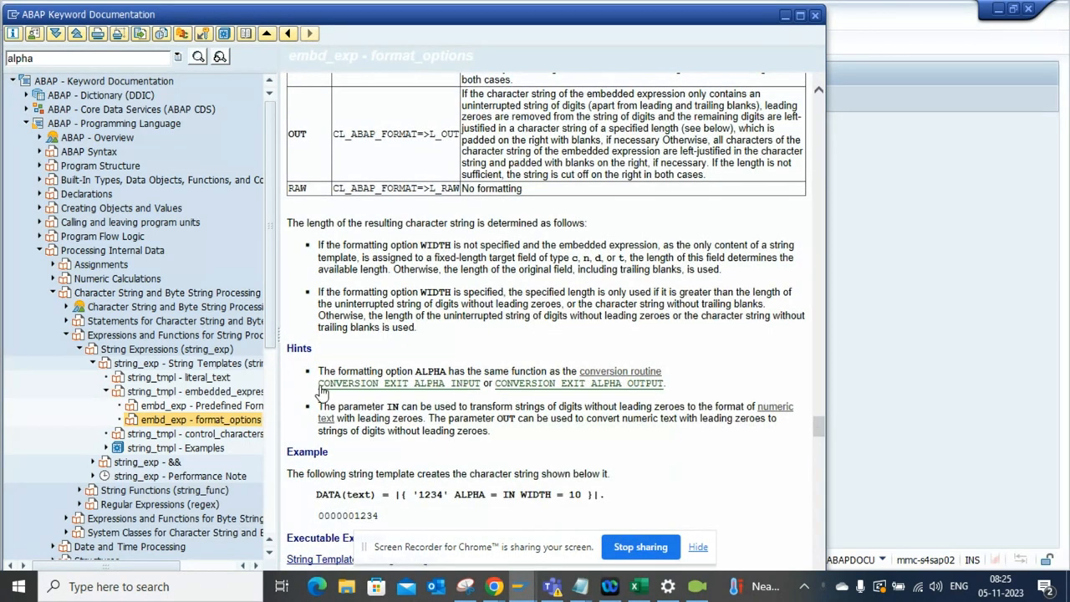
mouse_move(485, 398)
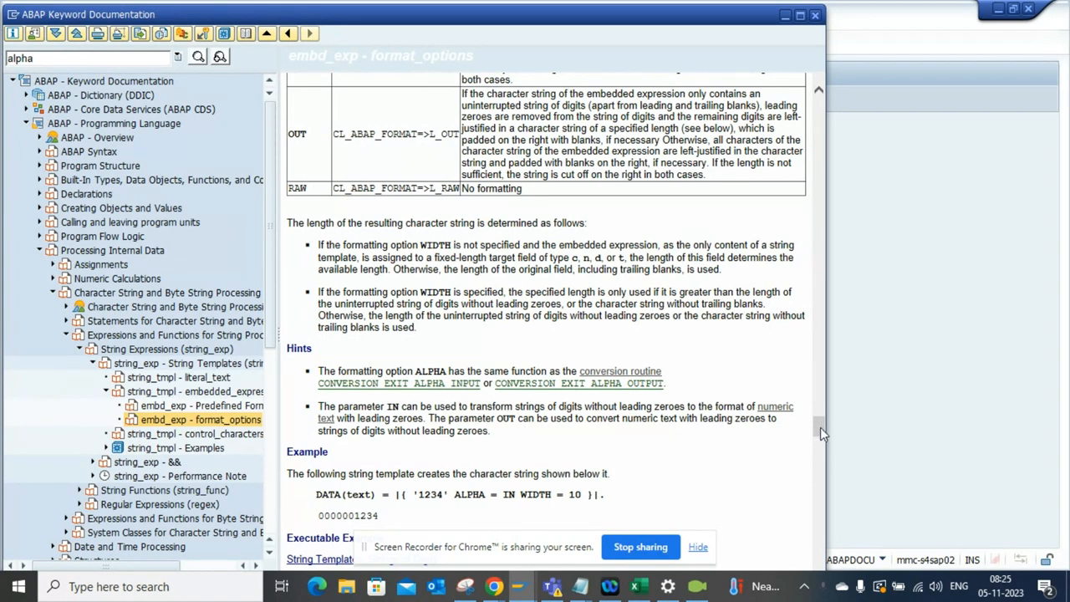
mouse_move(800, 426)
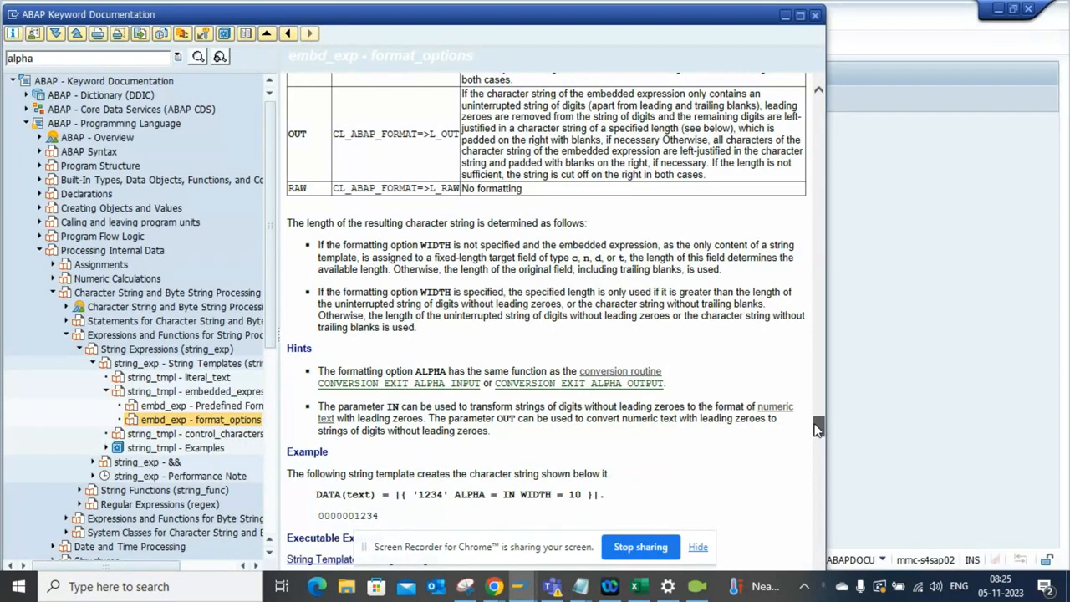
scroll("up", 3)
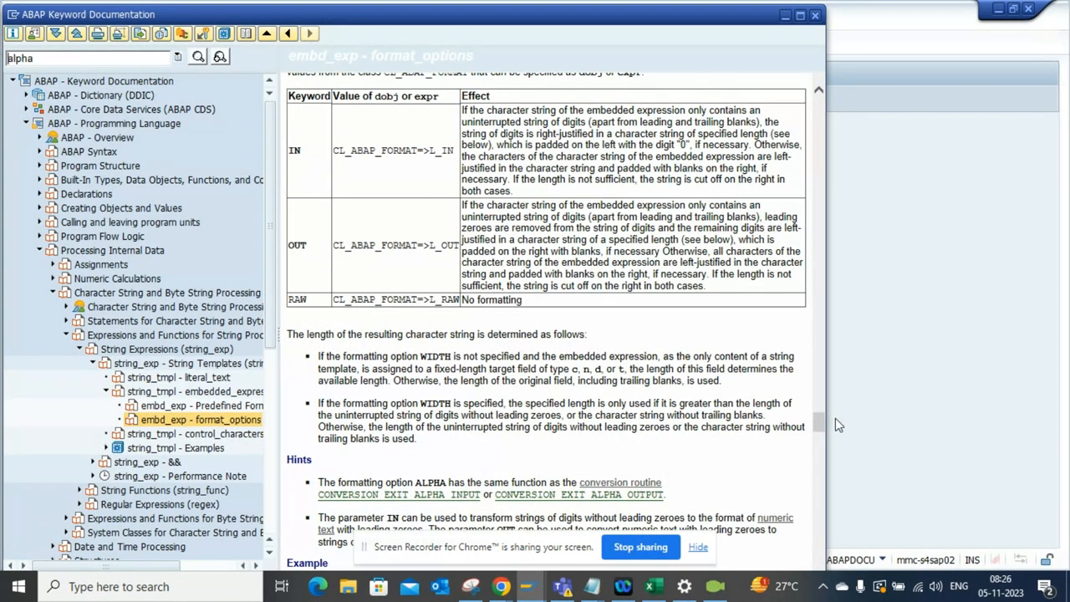
scroll("up", 3)
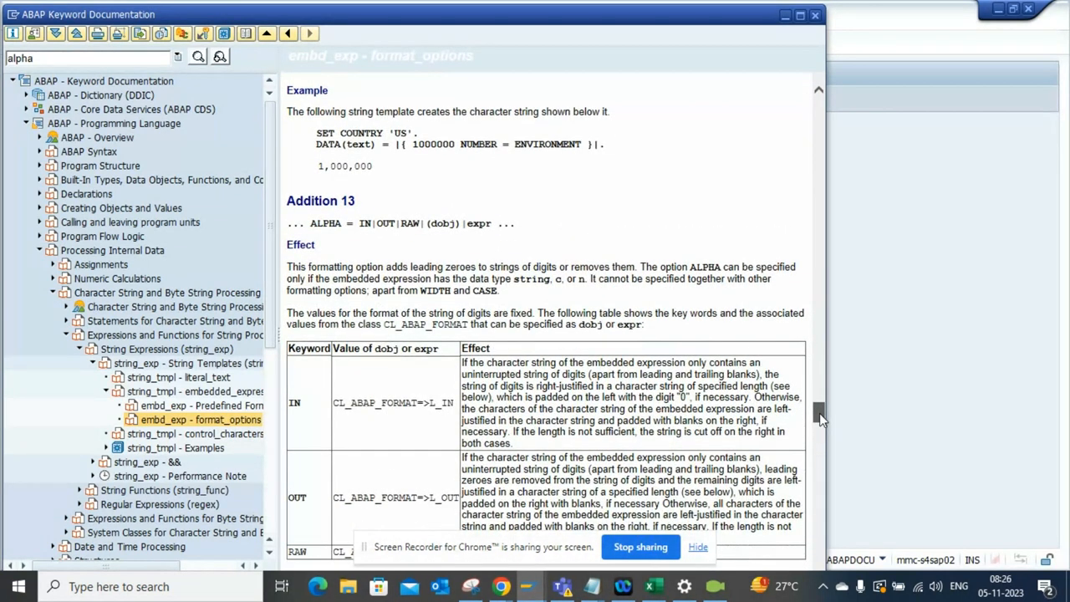
scroll("down", 3)
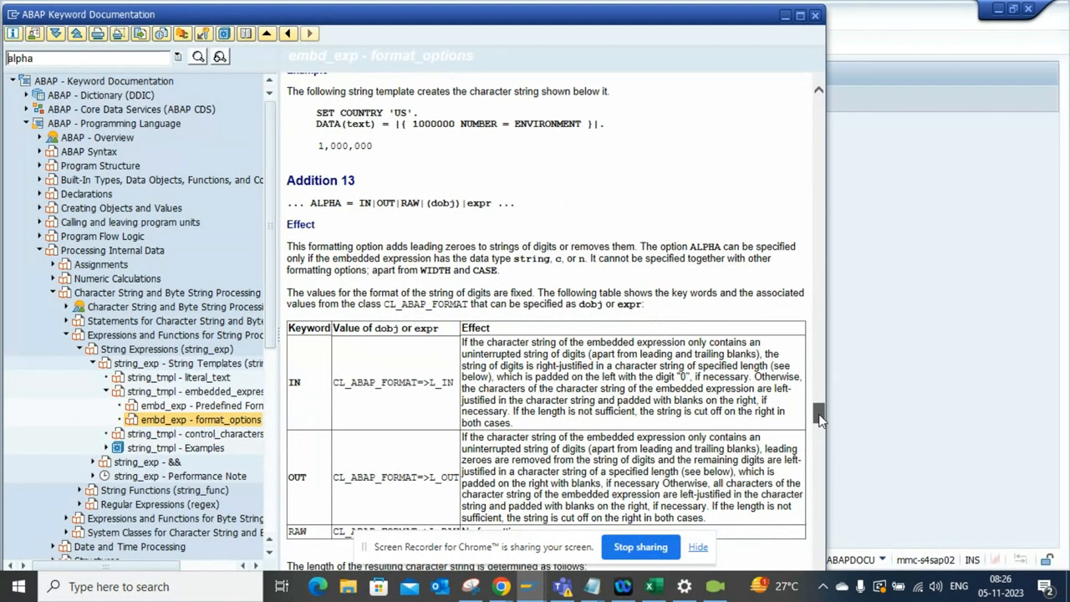
scroll("up", 3)
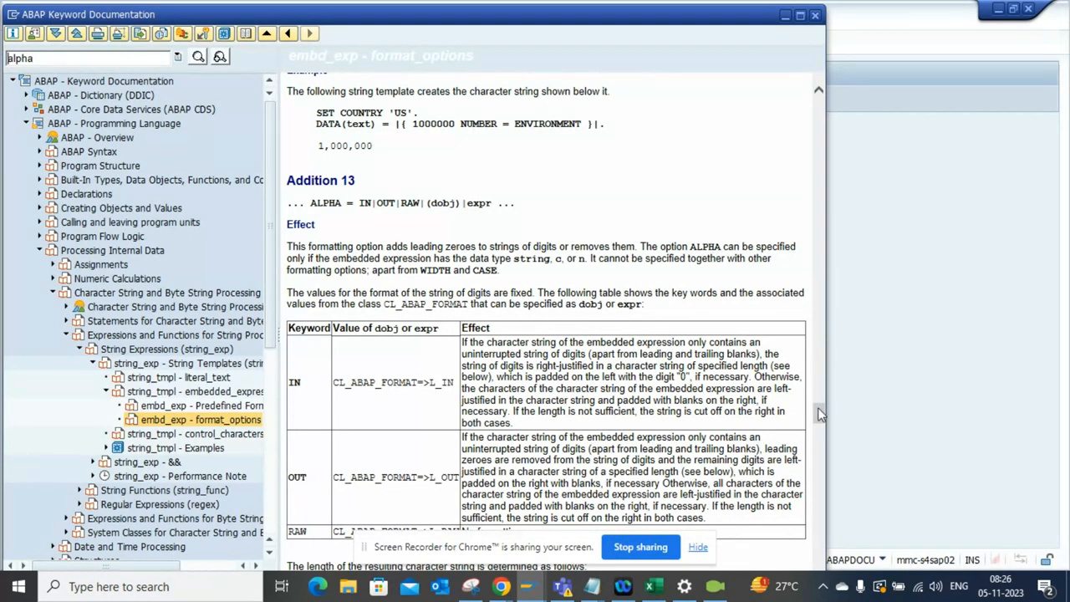
scroll("down", 3)
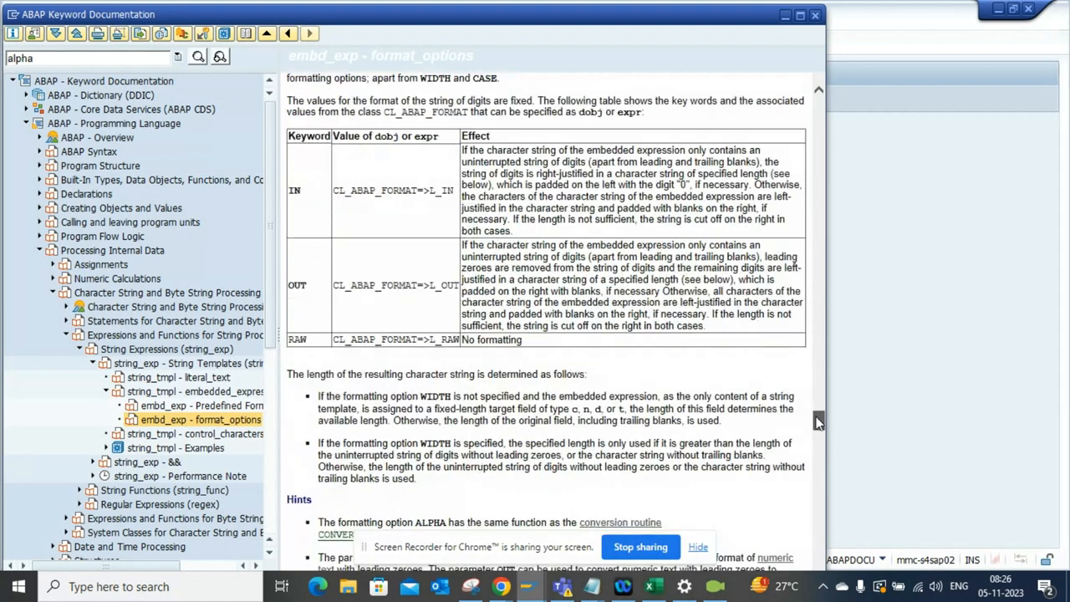
scroll("down", 3)
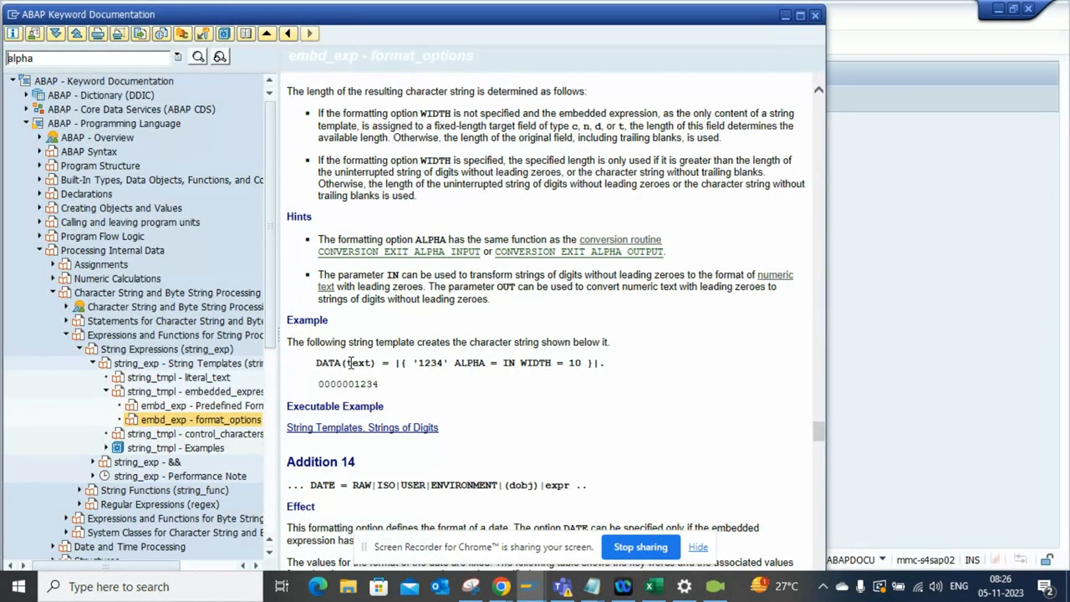
mouse_move(316, 357)
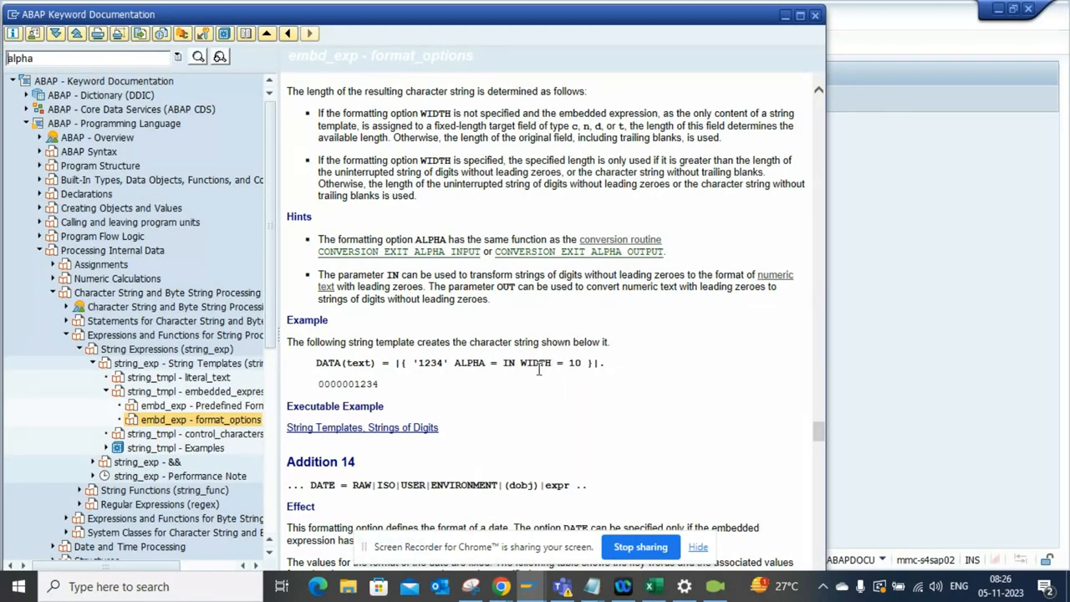
mouse_move(568, 375)
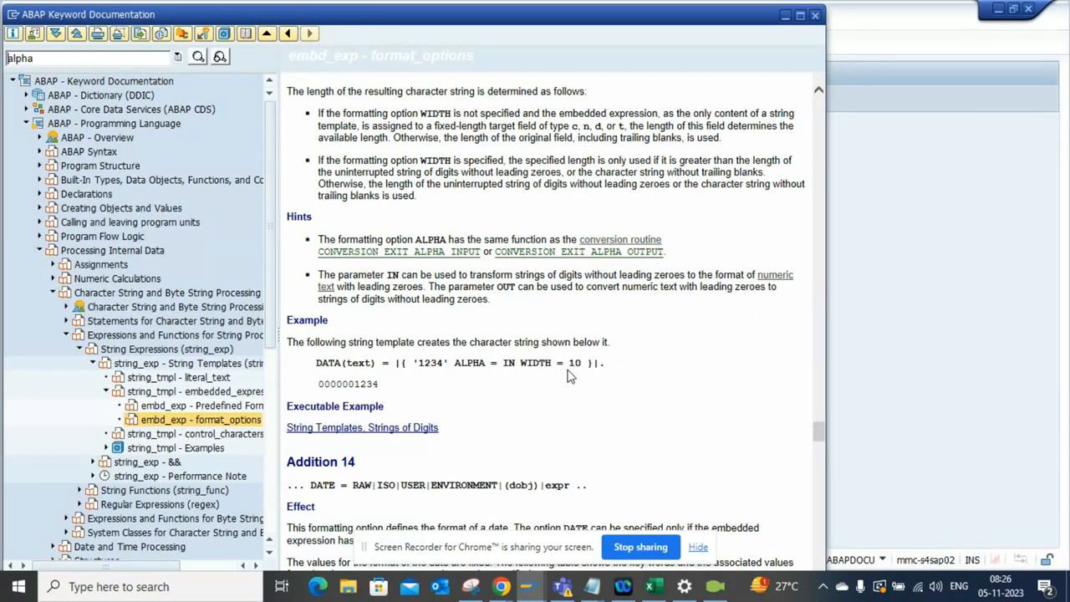
mouse_move(543, 363)
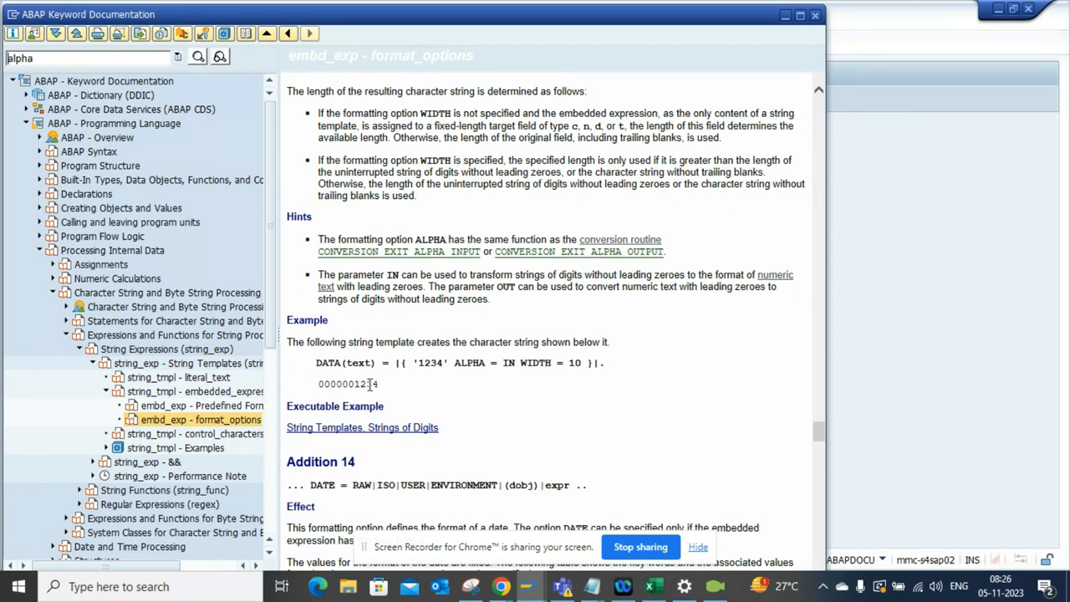
mouse_move(801, 452)
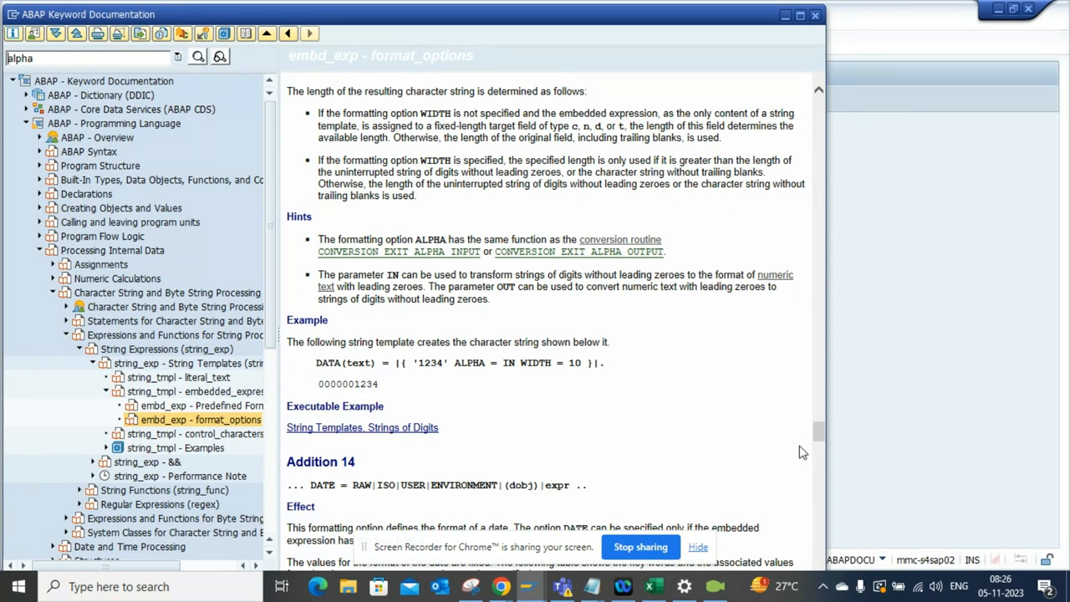
mouse_move(505, 383)
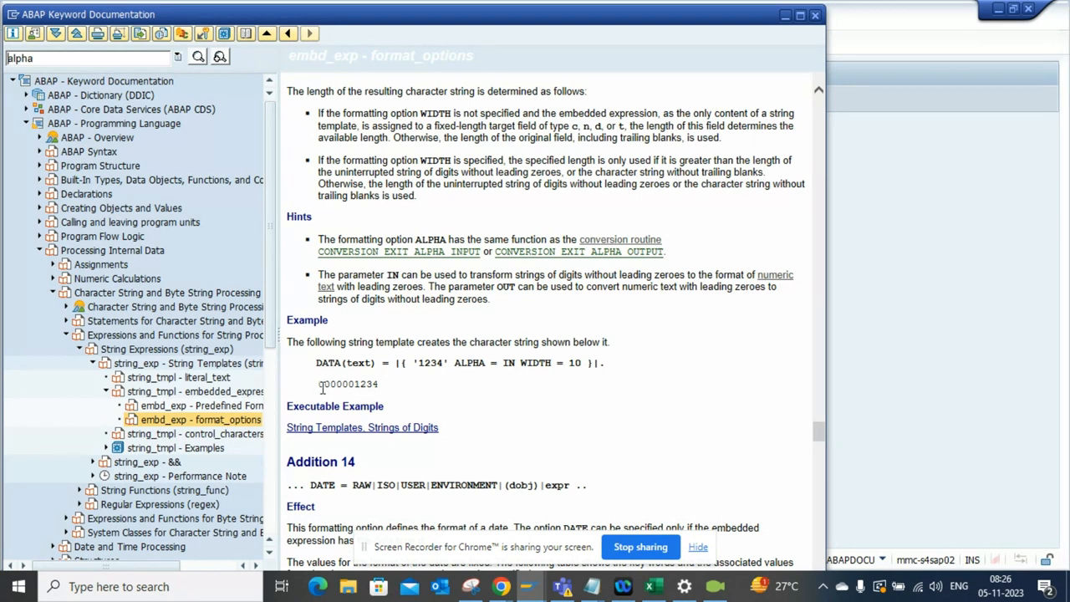
double_click(347, 383)
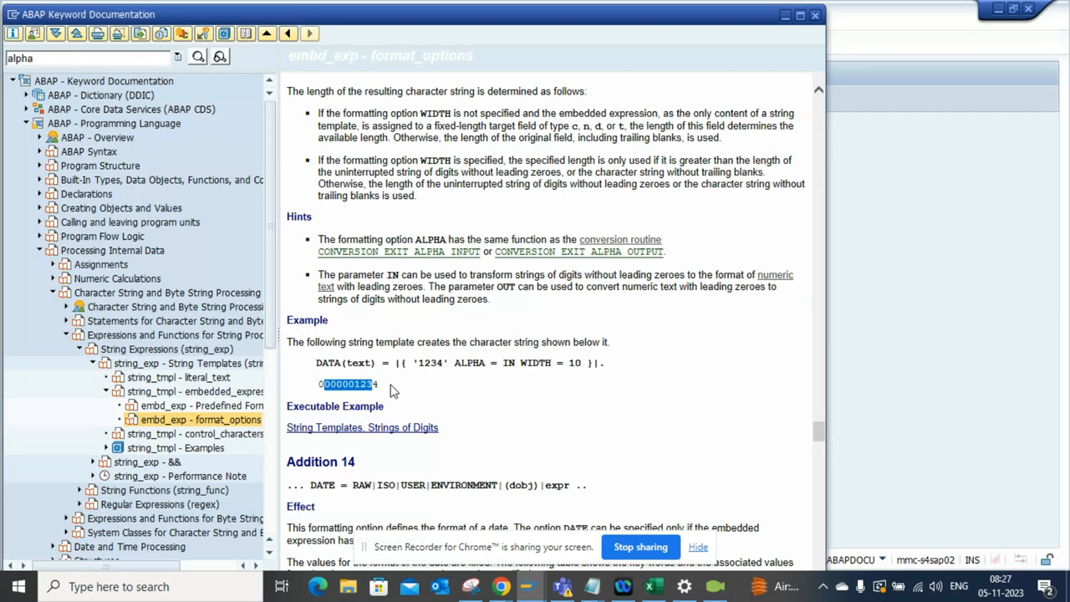
mouse_move(468, 277)
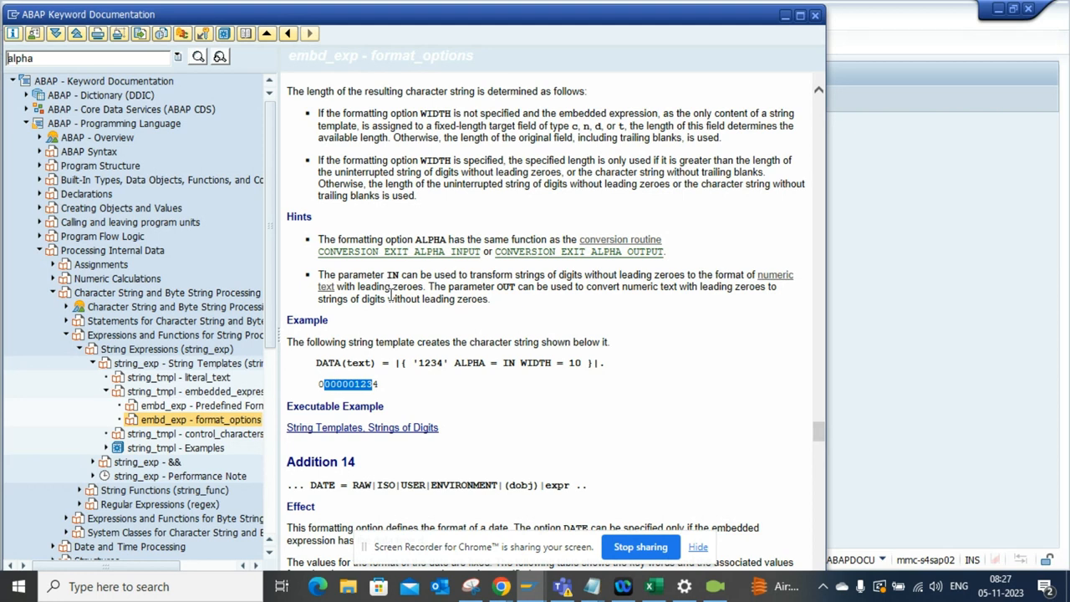
mouse_move(361, 342)
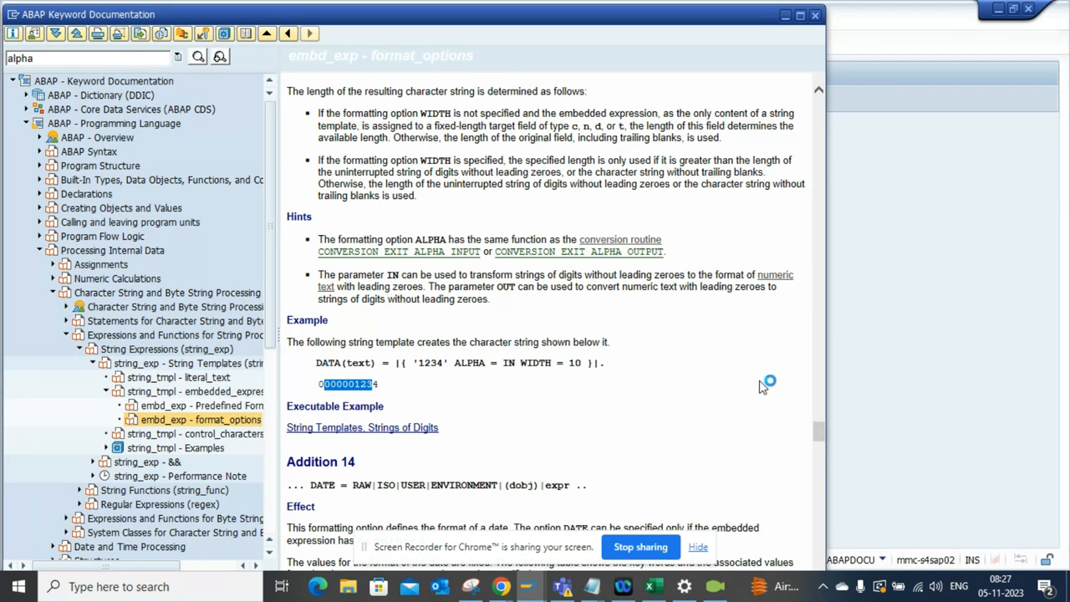
mouse_move(716, 445)
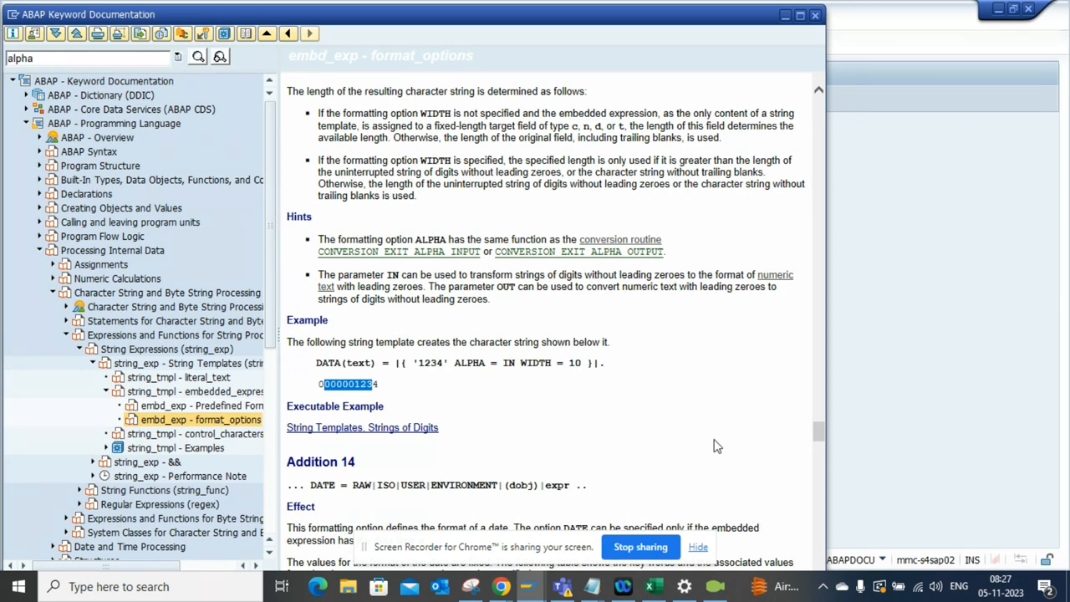
mouse_move(706, 455)
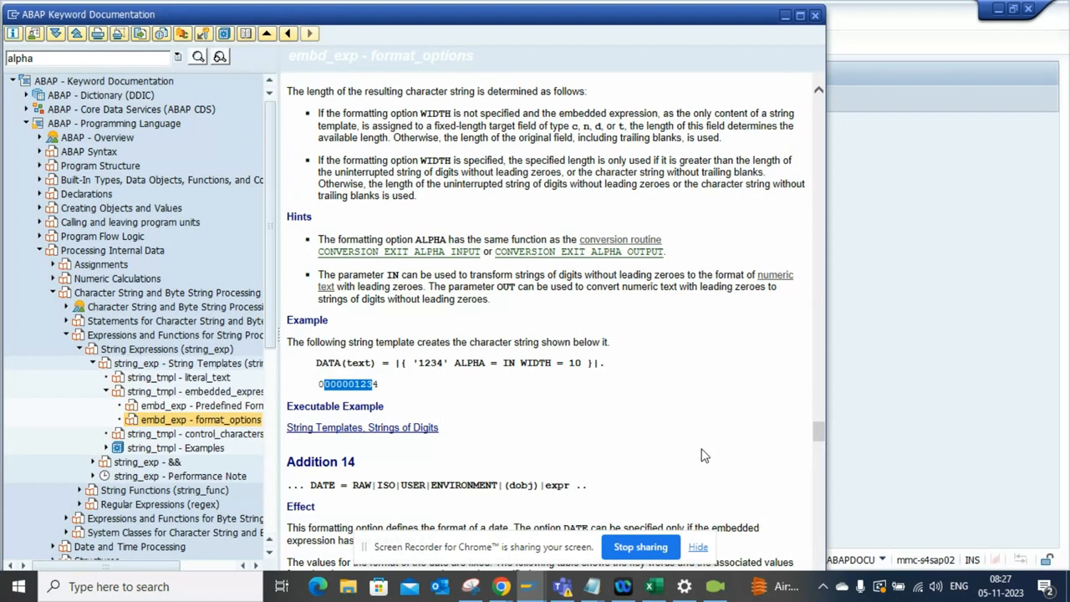
mouse_move(706, 475)
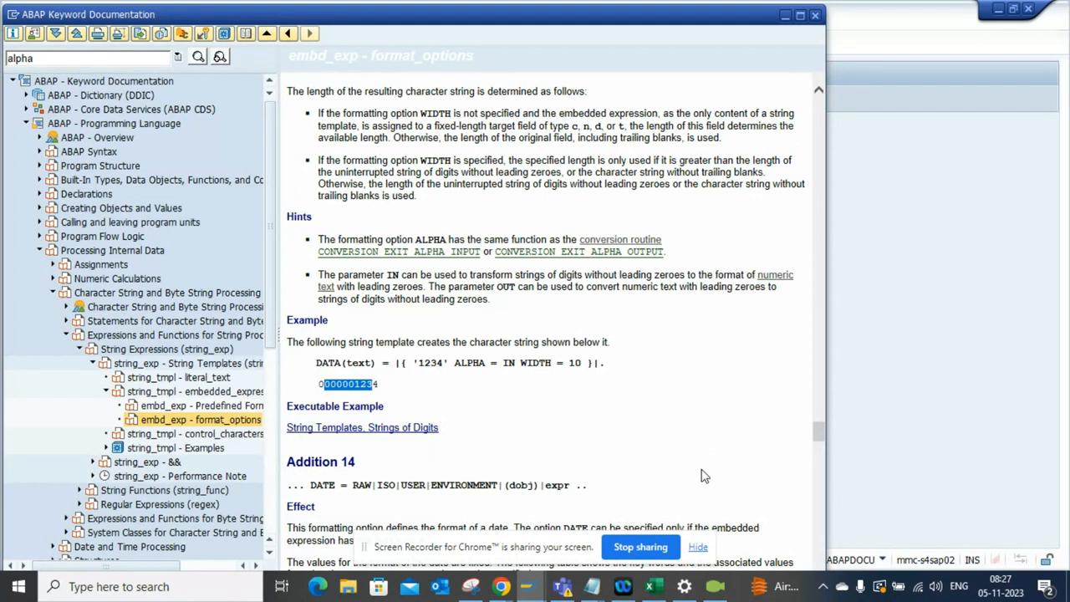